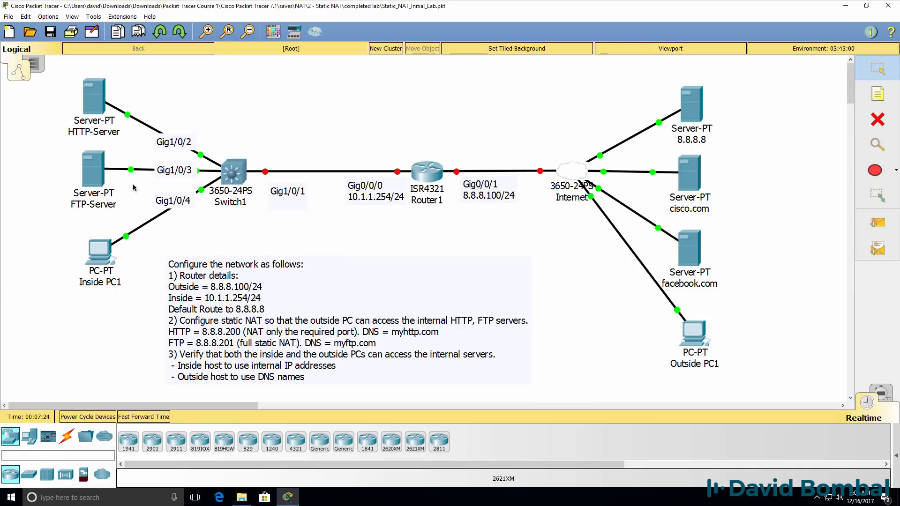
mouse_move(656, 330)
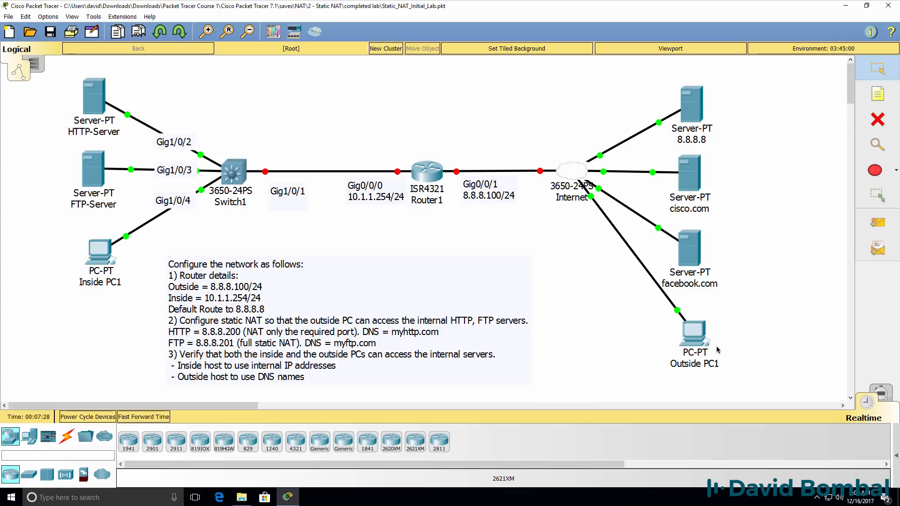
mouse_move(85, 121)
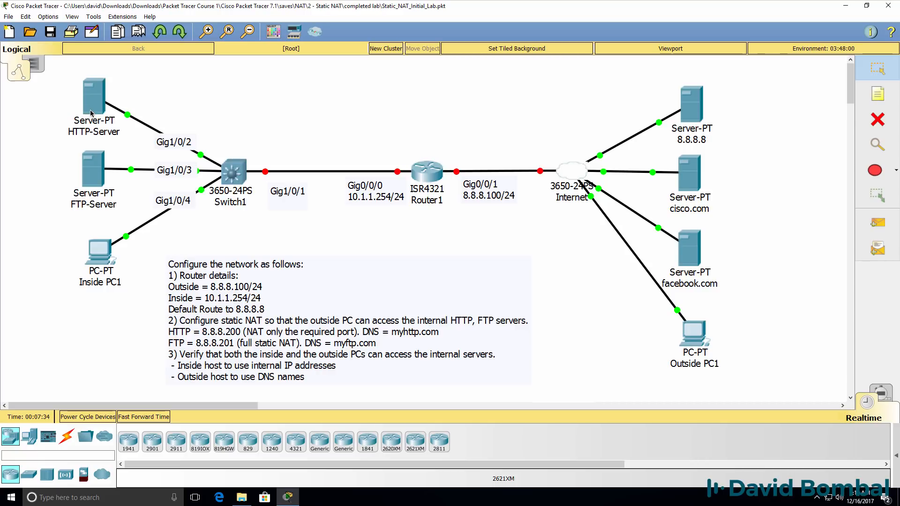
mouse_move(92, 178)
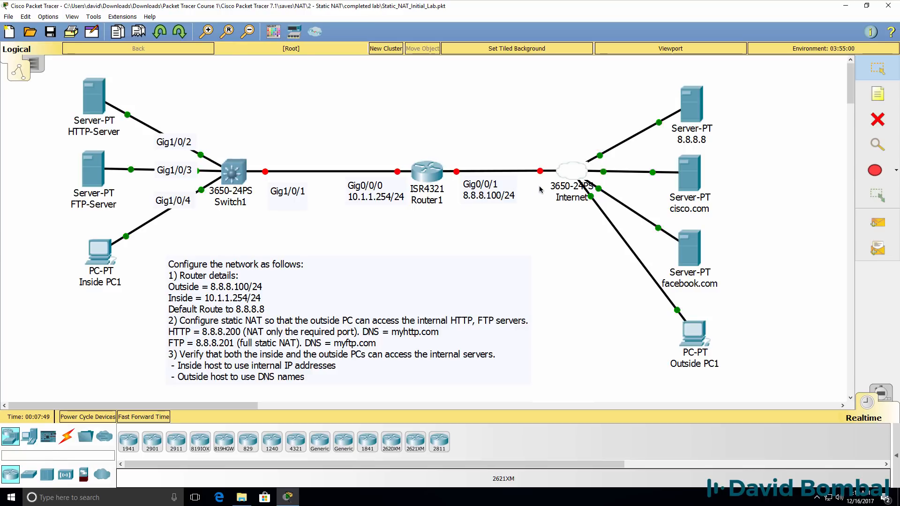
mouse_move(376, 211)
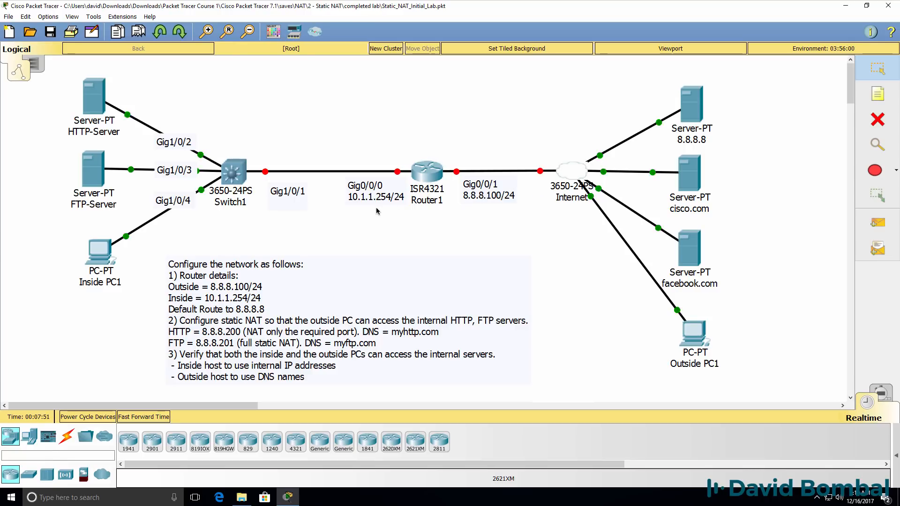
mouse_move(338, 207)
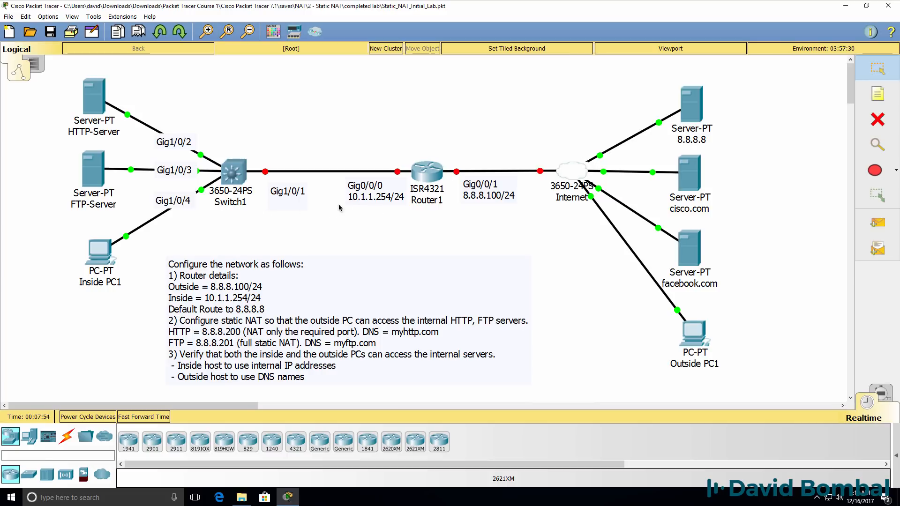
mouse_move(294, 200)
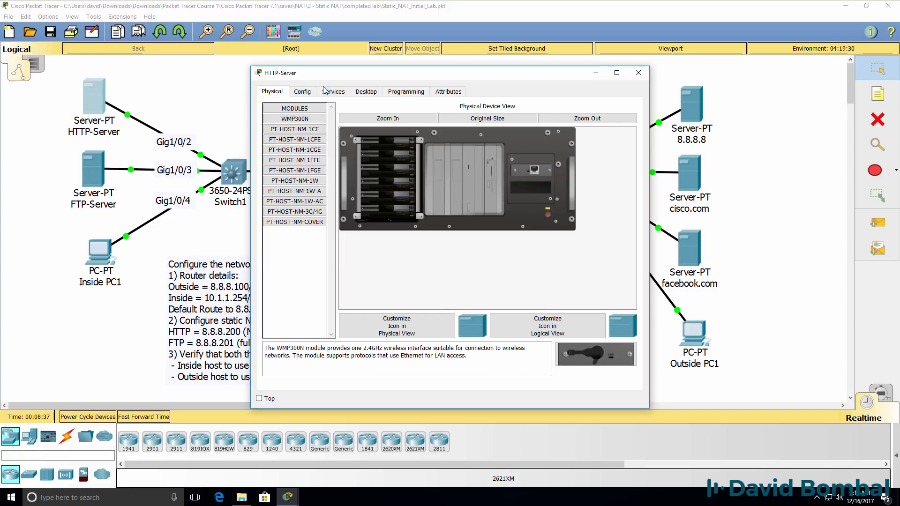
- Check the HTTP-Server's gateway 10.1.1.254, DNS 8.8.8.8 and interface IP 10.1.1.100
click(302, 91)
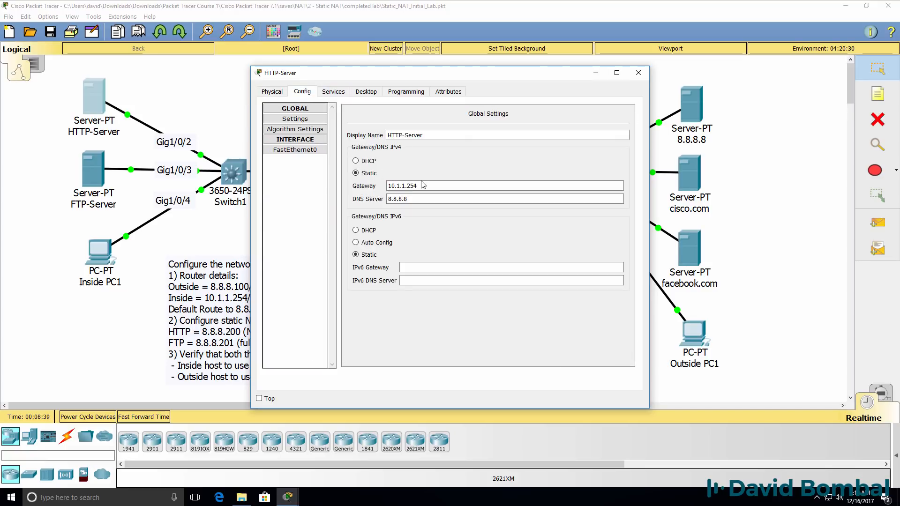
click(294, 150)
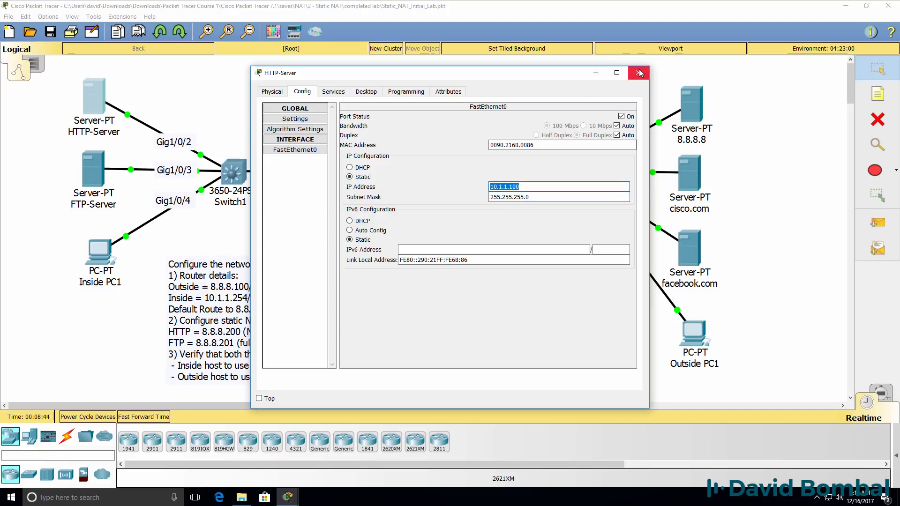
click(638, 74)
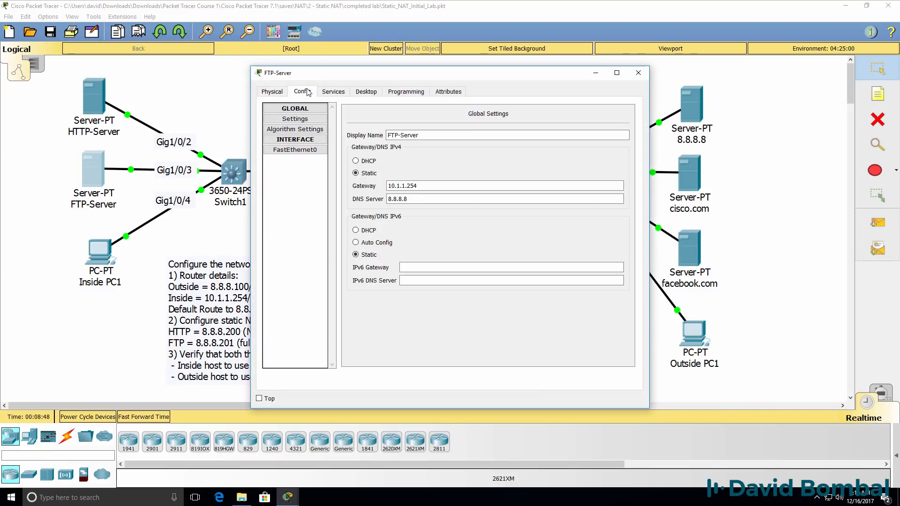
- Verify the FTP-Server's FastEthernet0 address is 10.1.1.101 and close its window
click(294, 150)
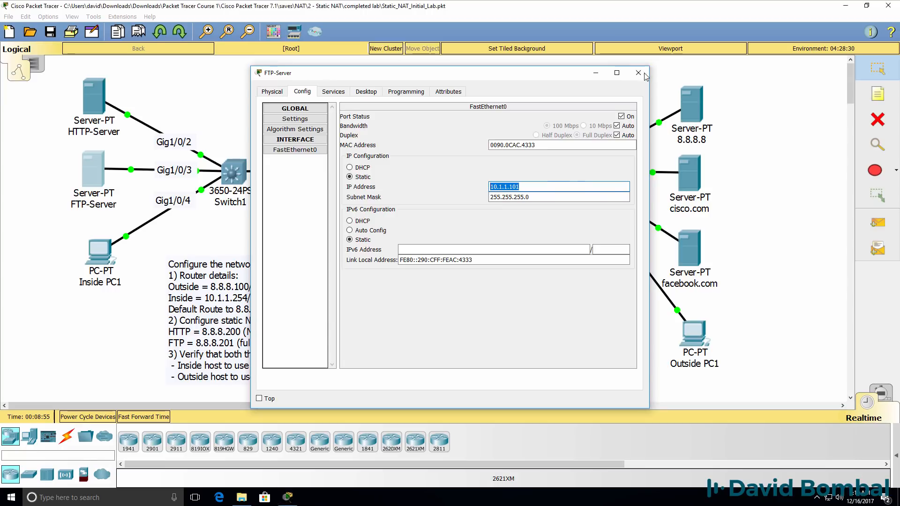
click(637, 73)
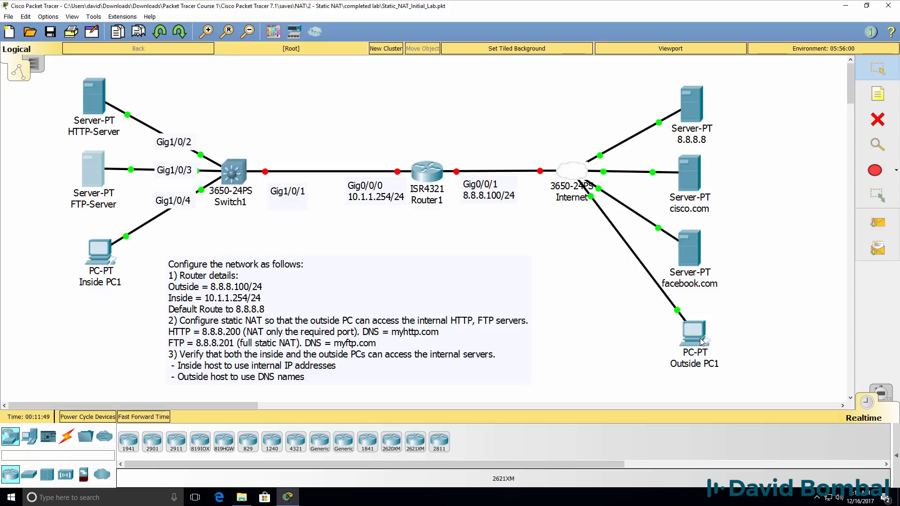
mouse_move(115, 120)
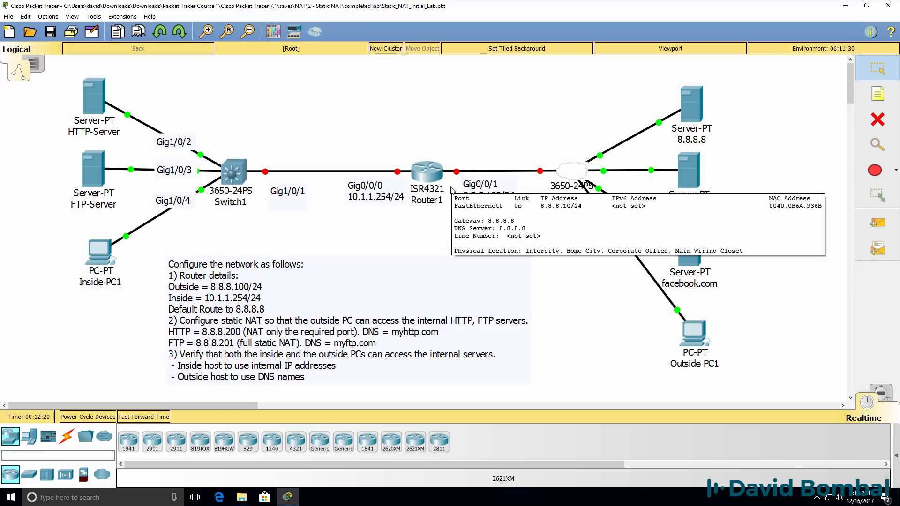
mouse_move(218, 340)
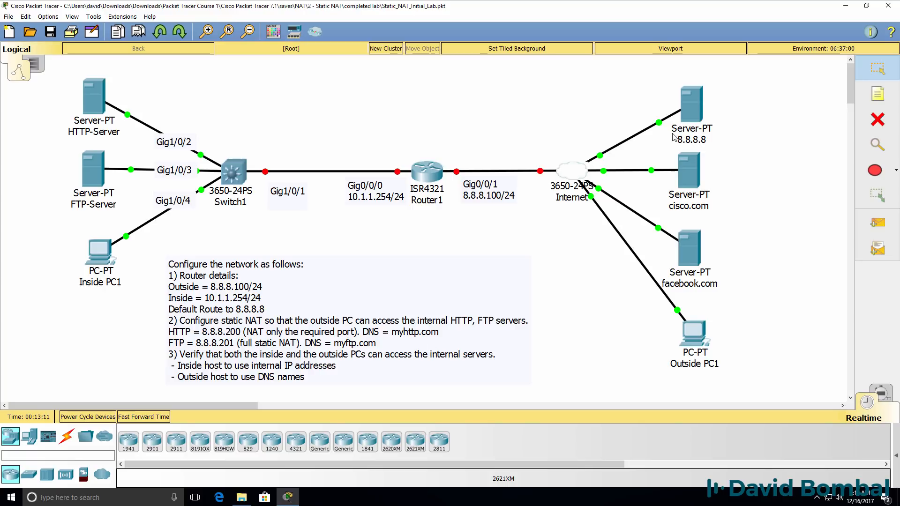
mouse_move(233, 339)
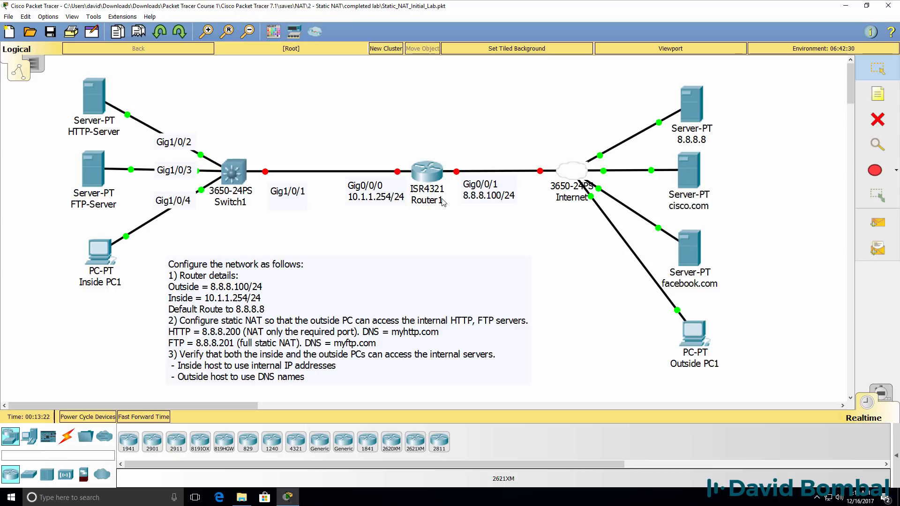
mouse_move(105, 135)
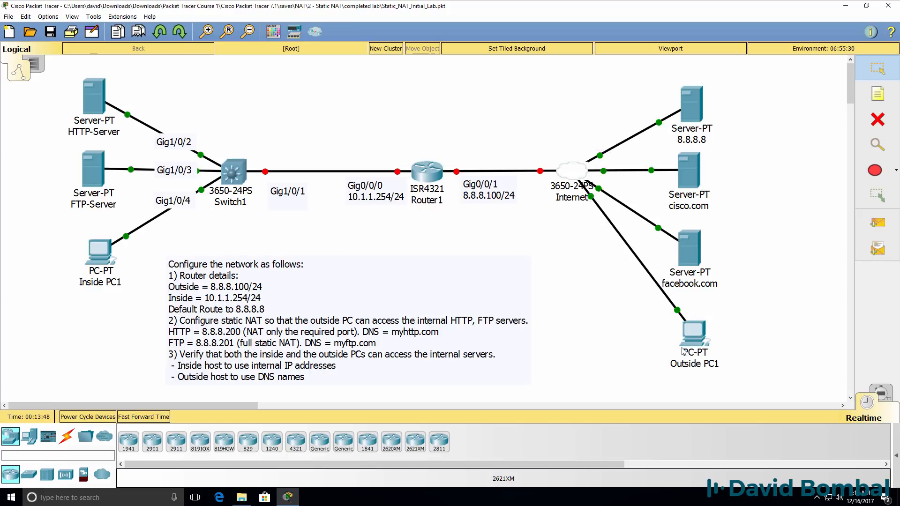
mouse_move(588, 177)
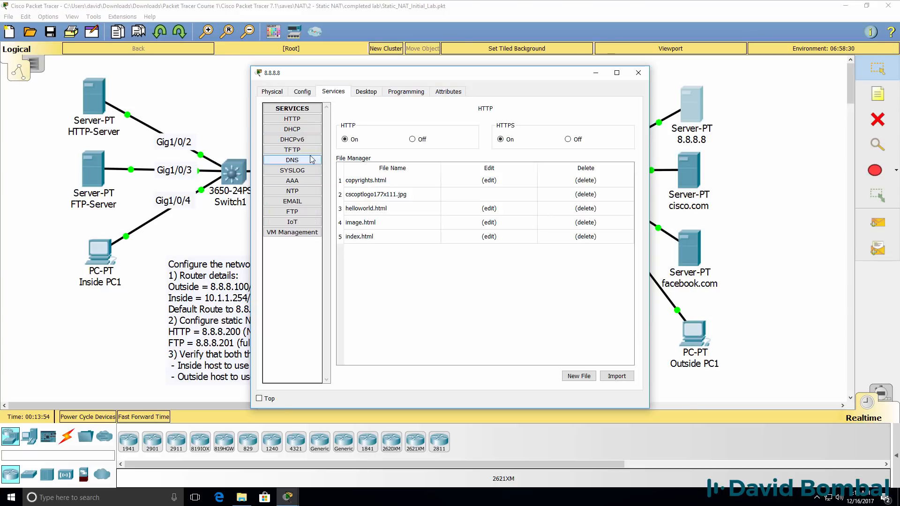
- View the 8.8.8.8 server's DNS records: myhttp.com → 8.8.8.200, myftp.com → 8.8.8.201
click(292, 160)
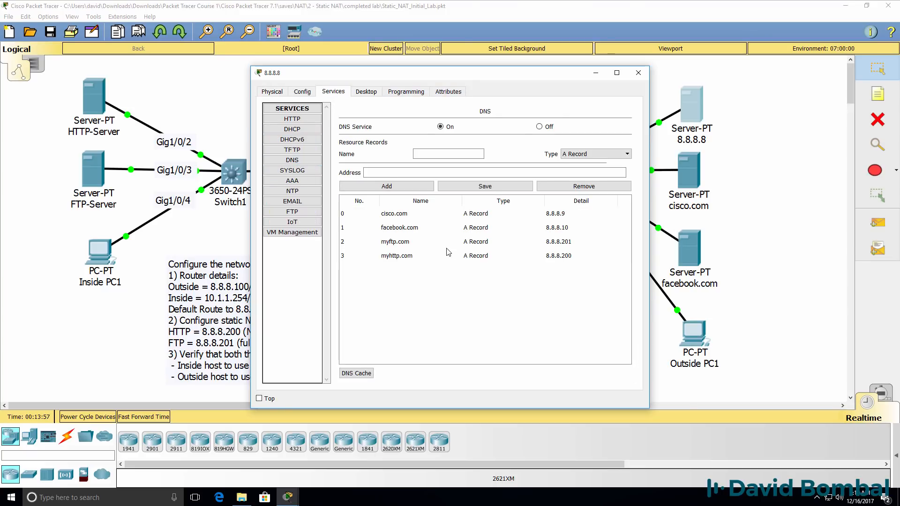
click(394, 241)
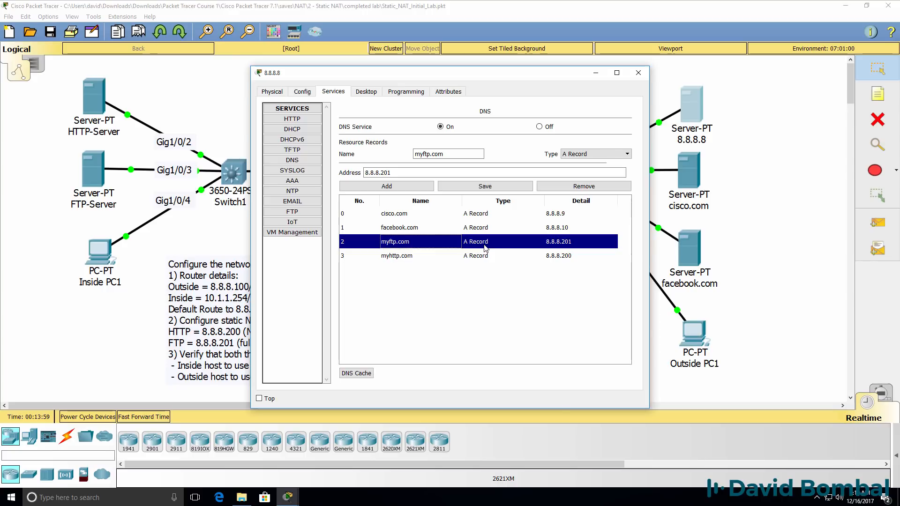
mouse_move(555, 248)
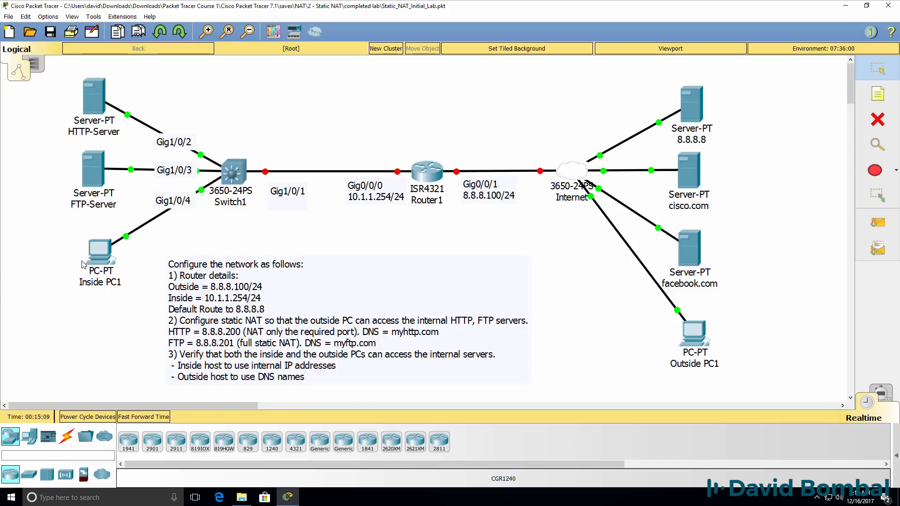
mouse_move(587, 355)
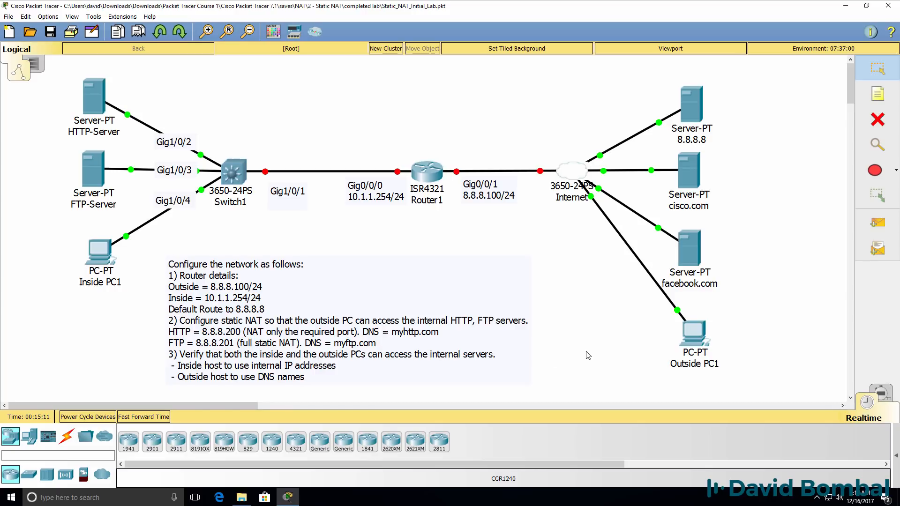
mouse_move(678, 353)
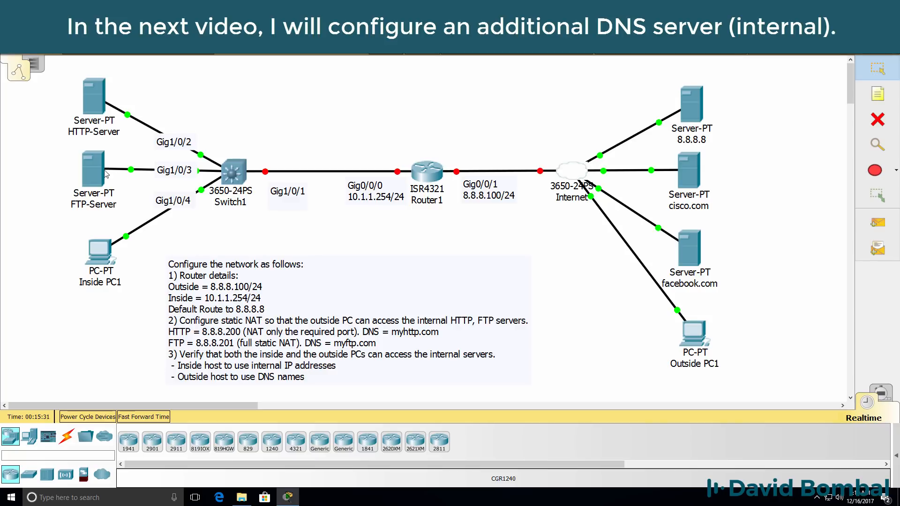
mouse_move(105, 251)
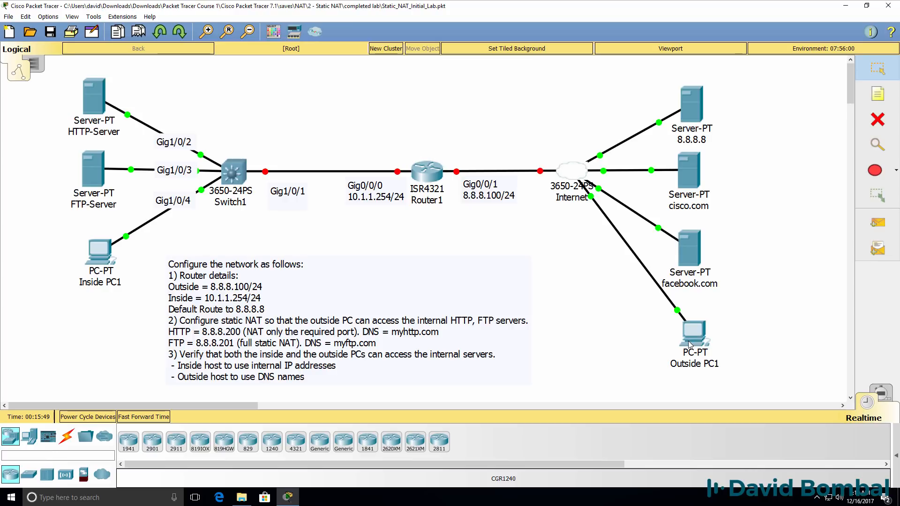
mouse_move(688, 344)
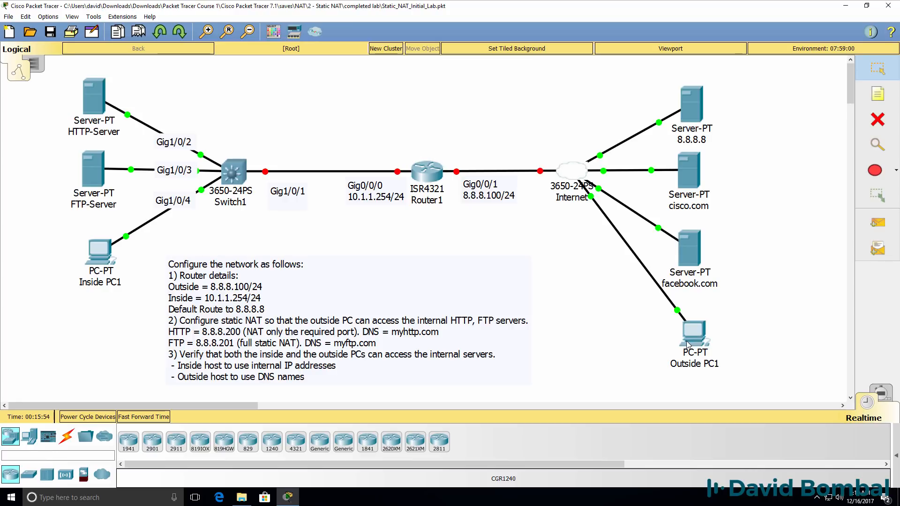